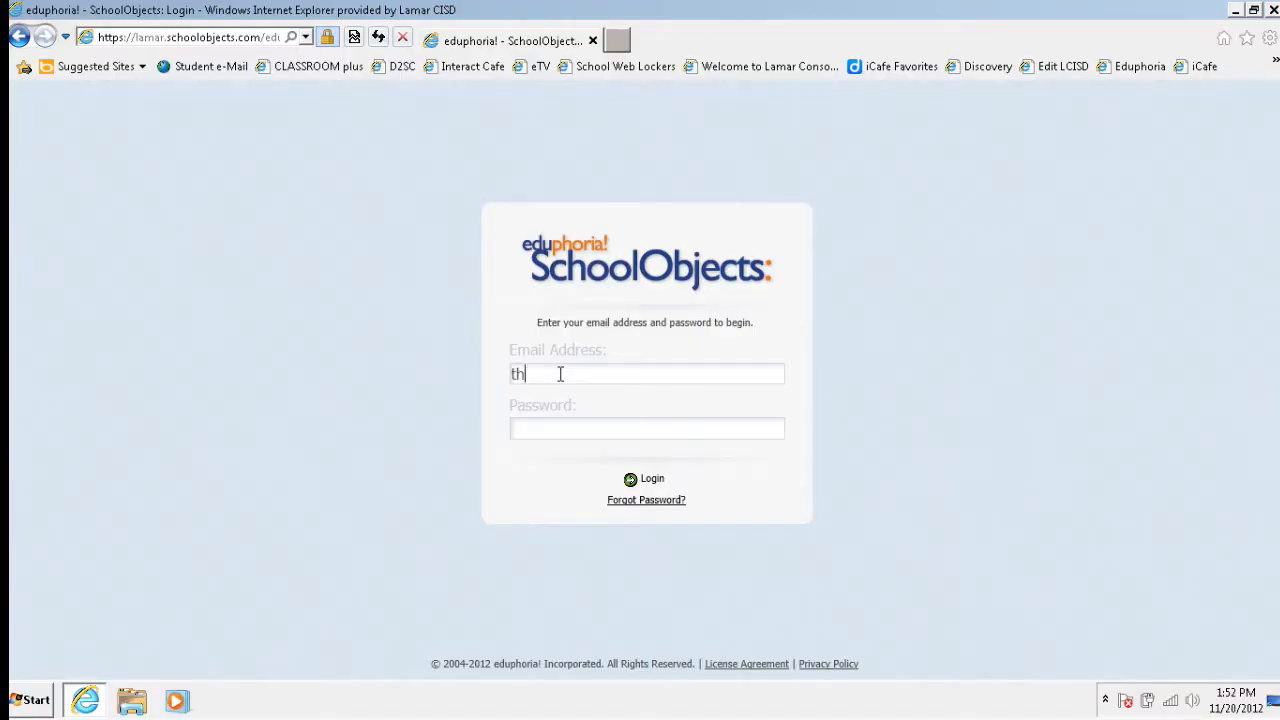
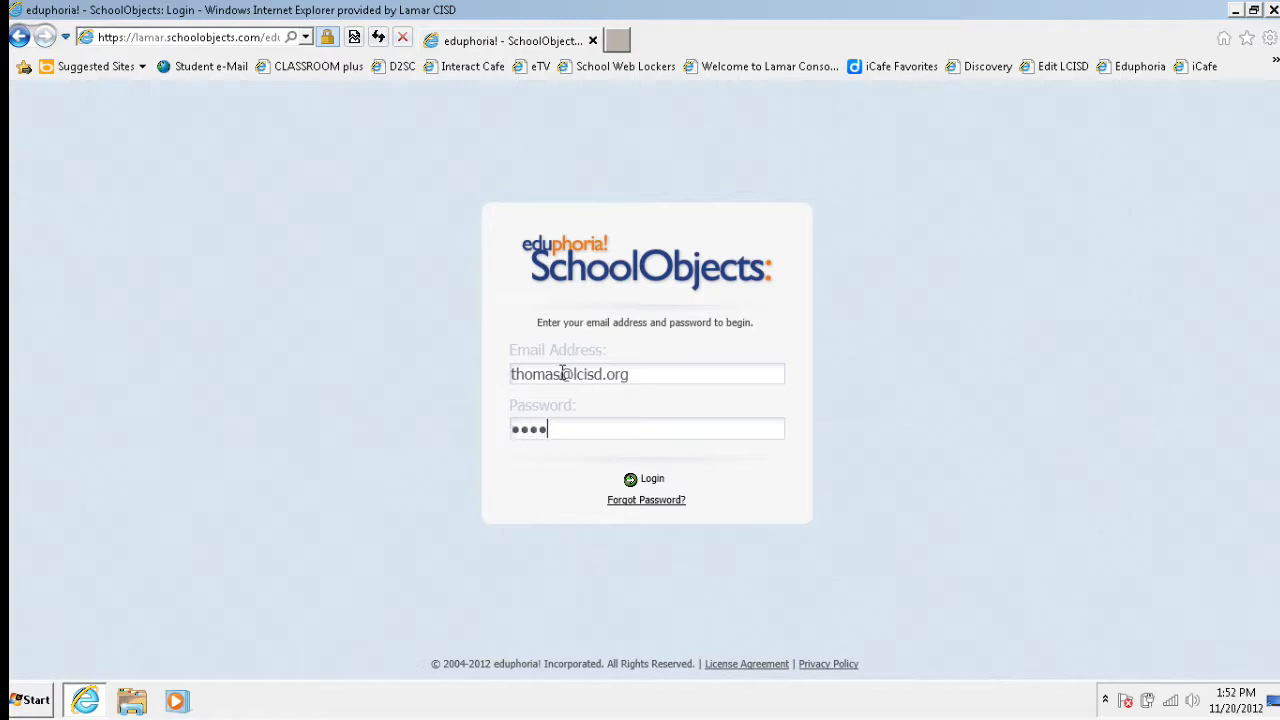
- Enter the account email and password and log in to SchoolObjects
{"action": "left_click", "coordinate": [646, 478]}
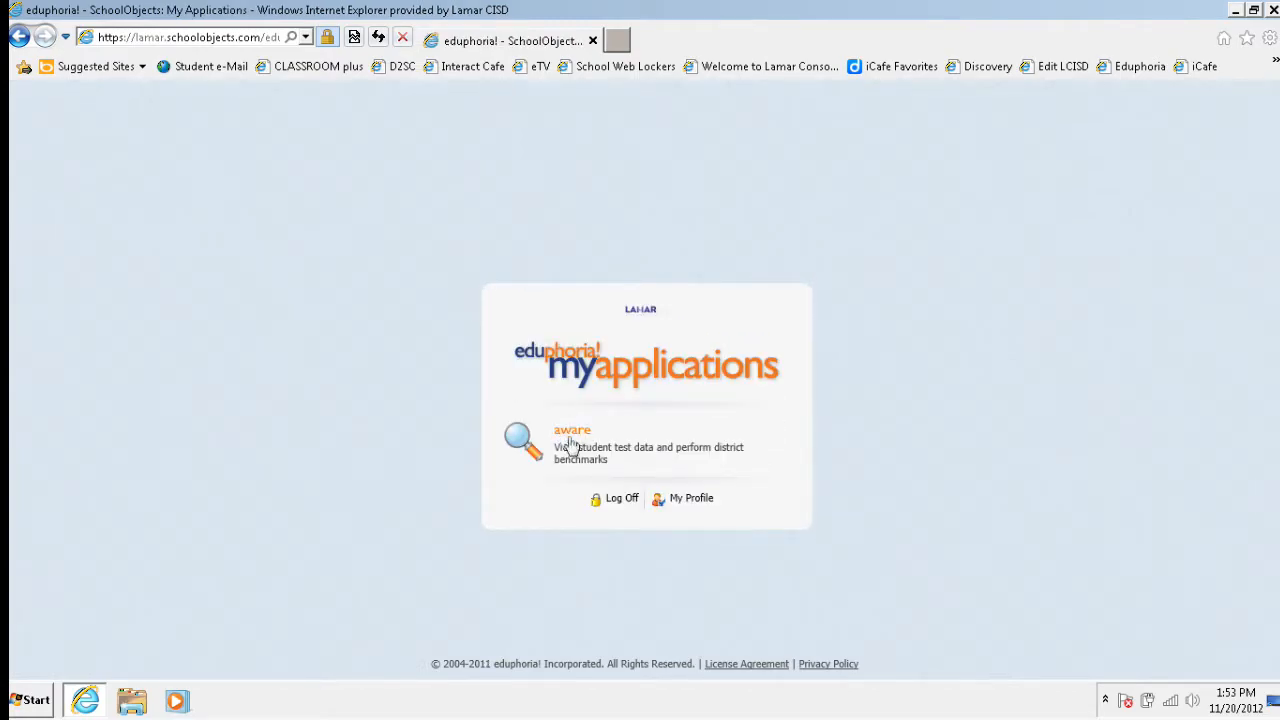
- Launch 'aware' from the My Applications page
{"action": "left_click", "coordinate": [572, 430]}
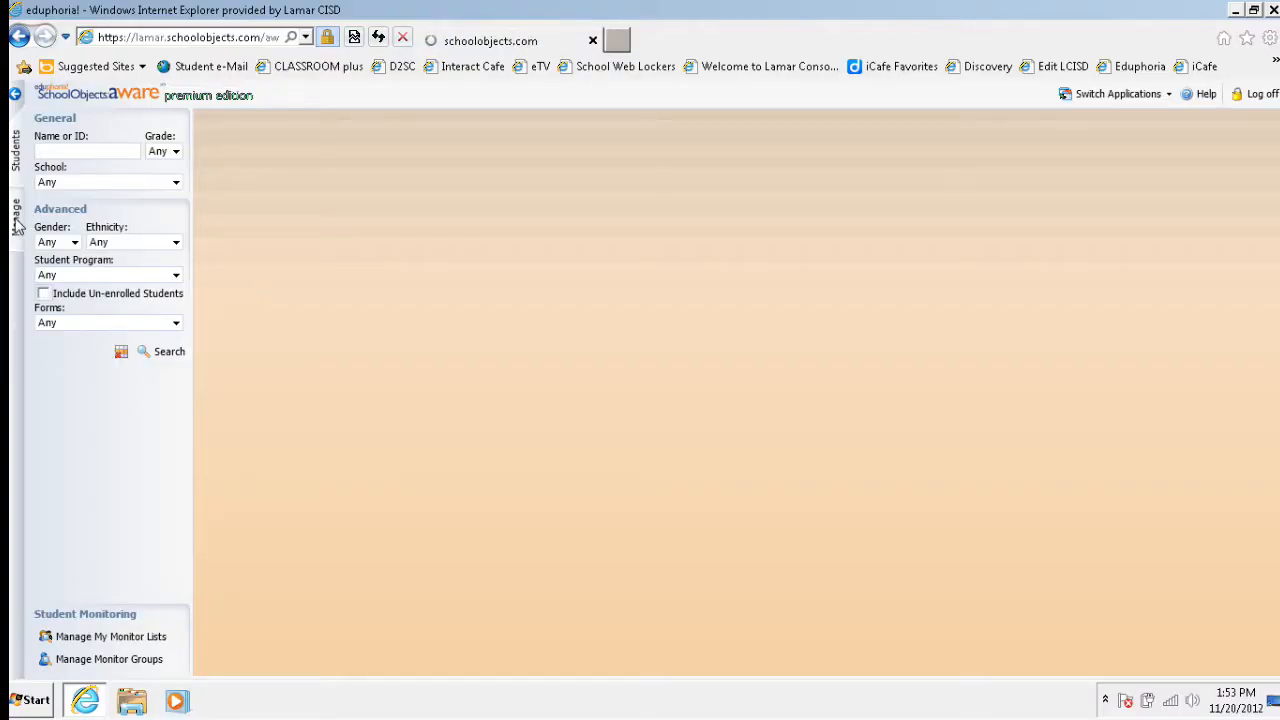
- From Manage > Administer Tests, launch Create a Test under Testing Options
{"action": "left_click", "coordinate": [14, 218]}
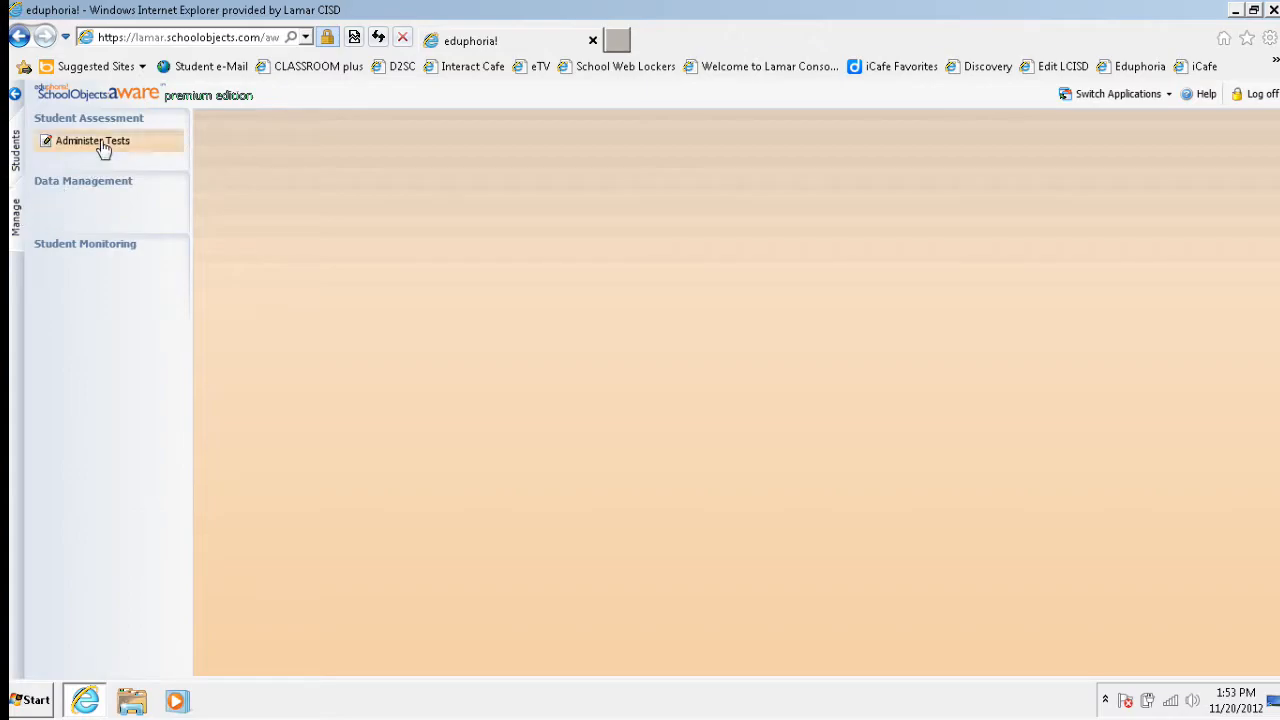
{"action": "left_click", "coordinate": [92, 140]}
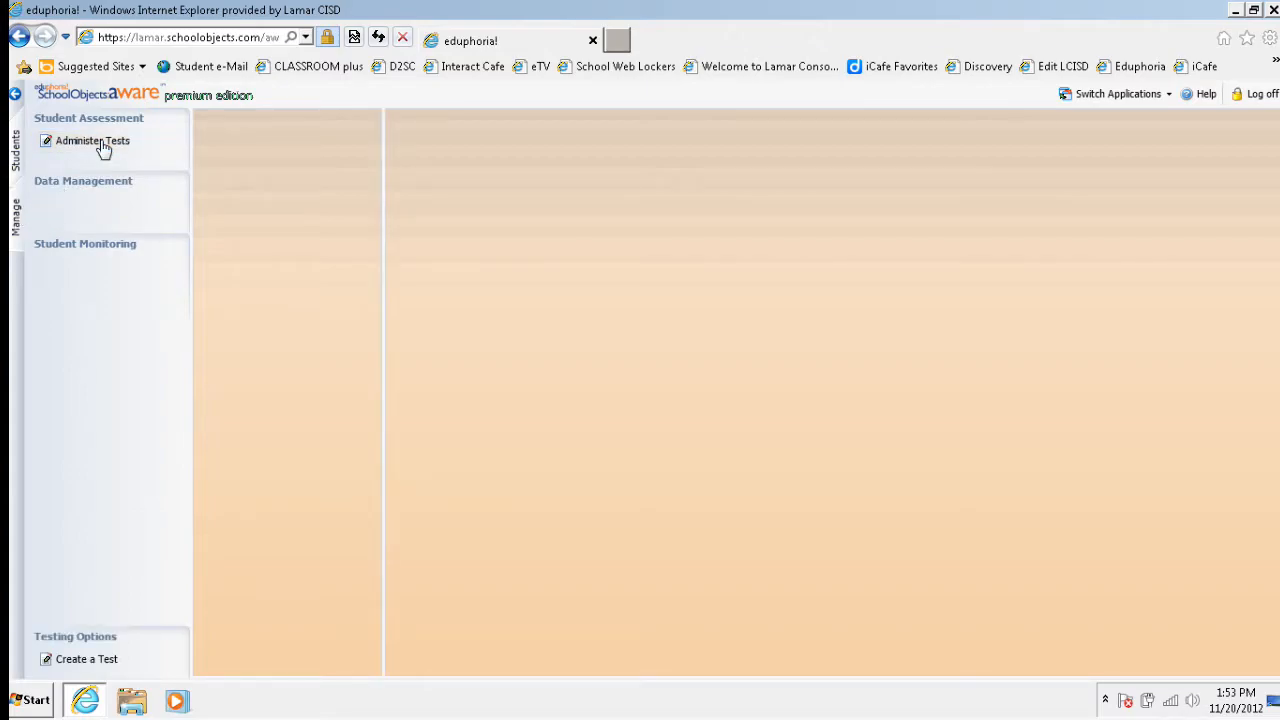
{"action": "mouse_move", "coordinate": [97, 665]}
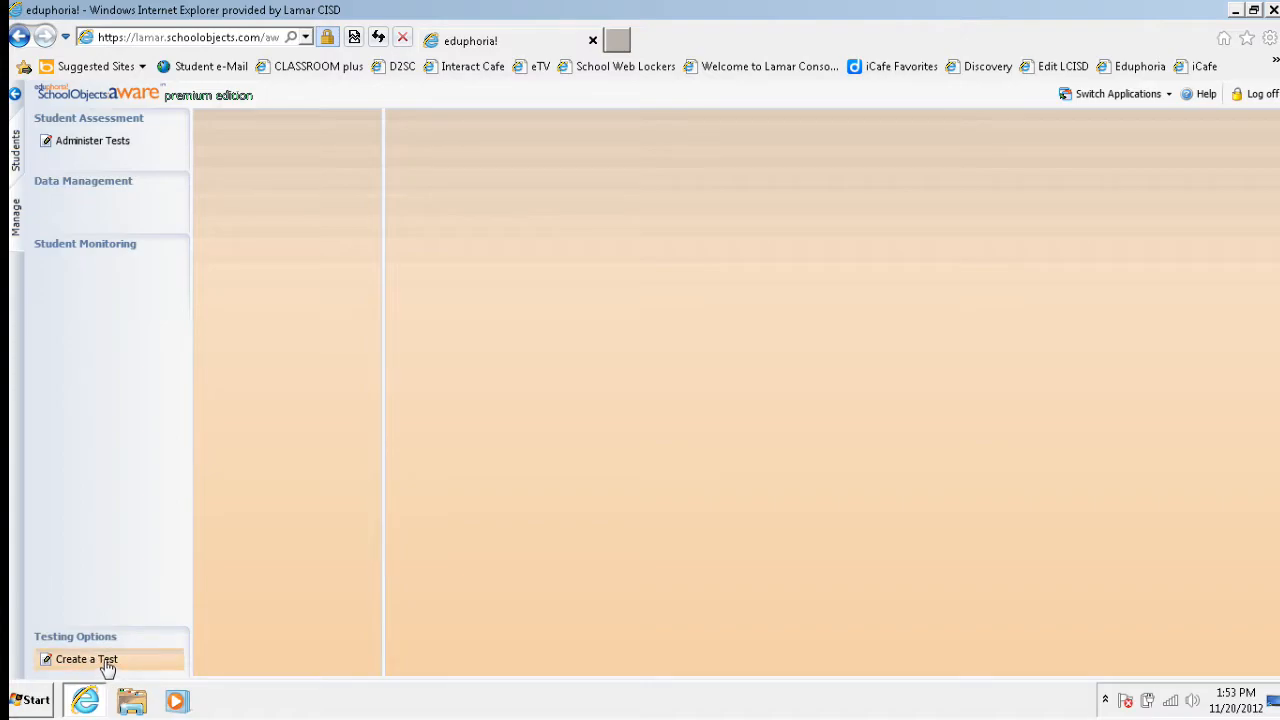
{"action": "left_click", "coordinate": [86, 658]}
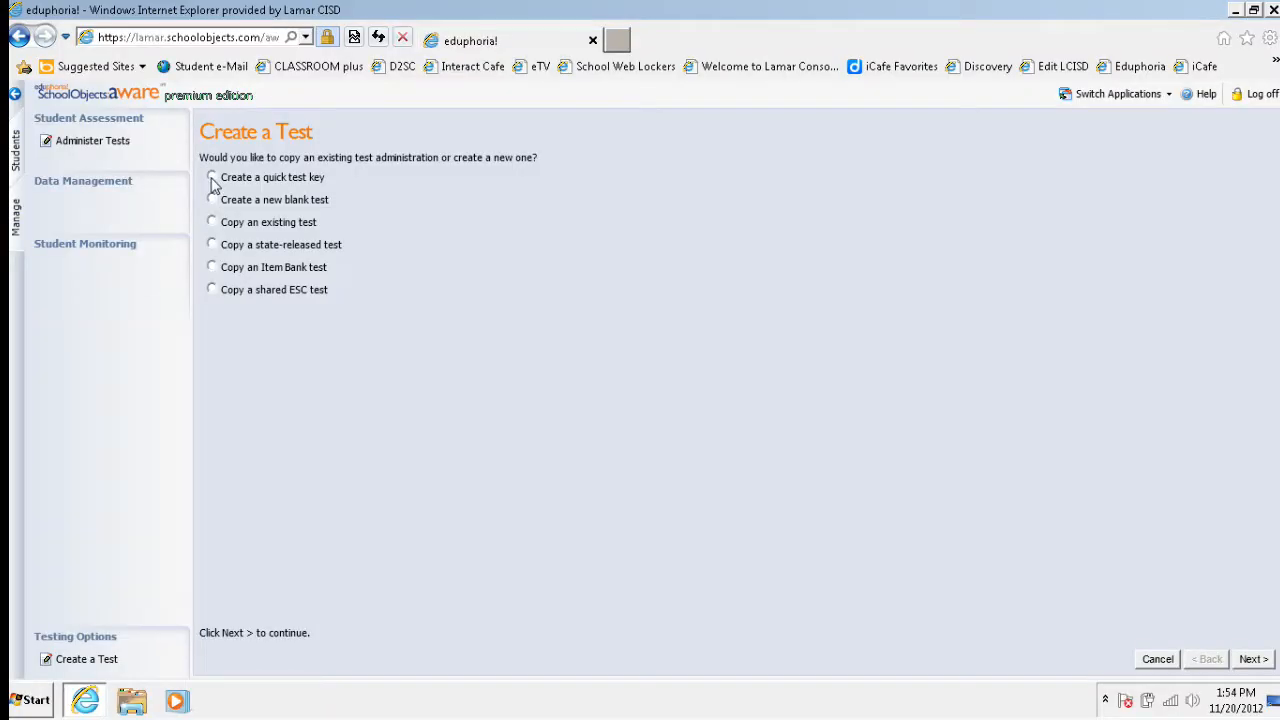
- Choose 'Create a quick test key', title it 'Quick Test Sample', and set grade Pre-K
{"action": "left_click", "coordinate": [212, 177]}
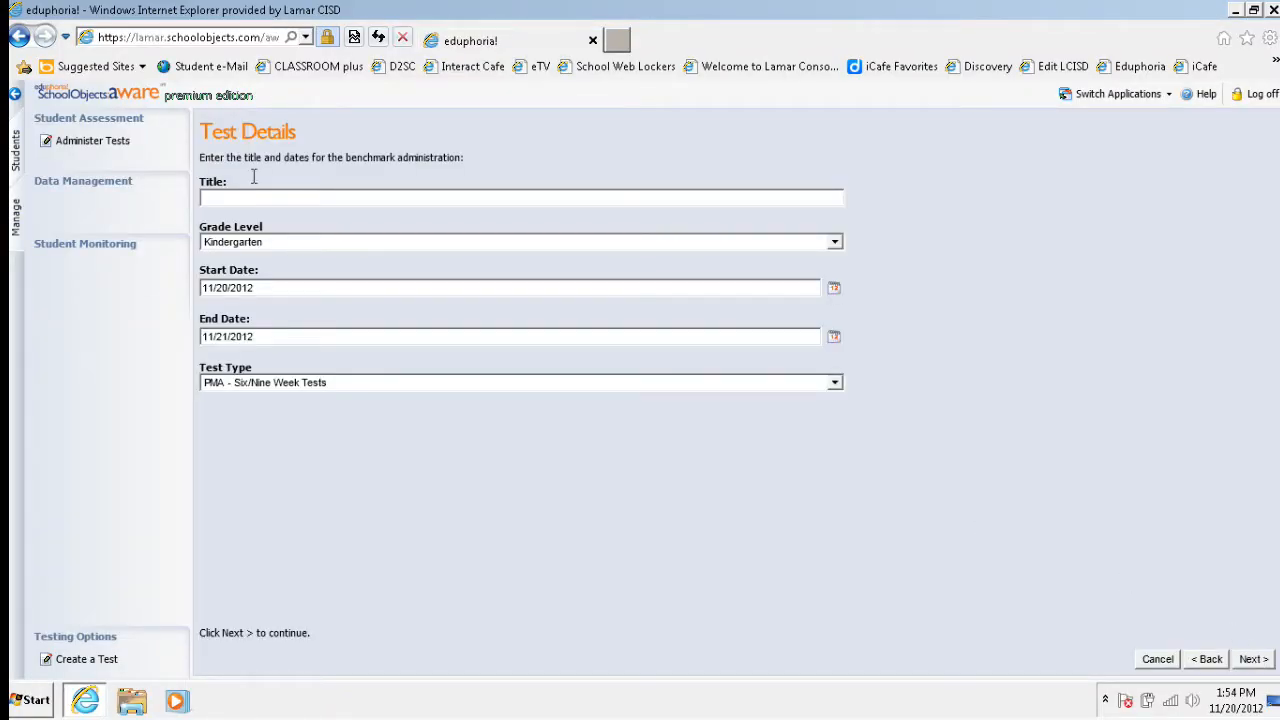
{"action": "type", "text": "Quick Test Samp"}
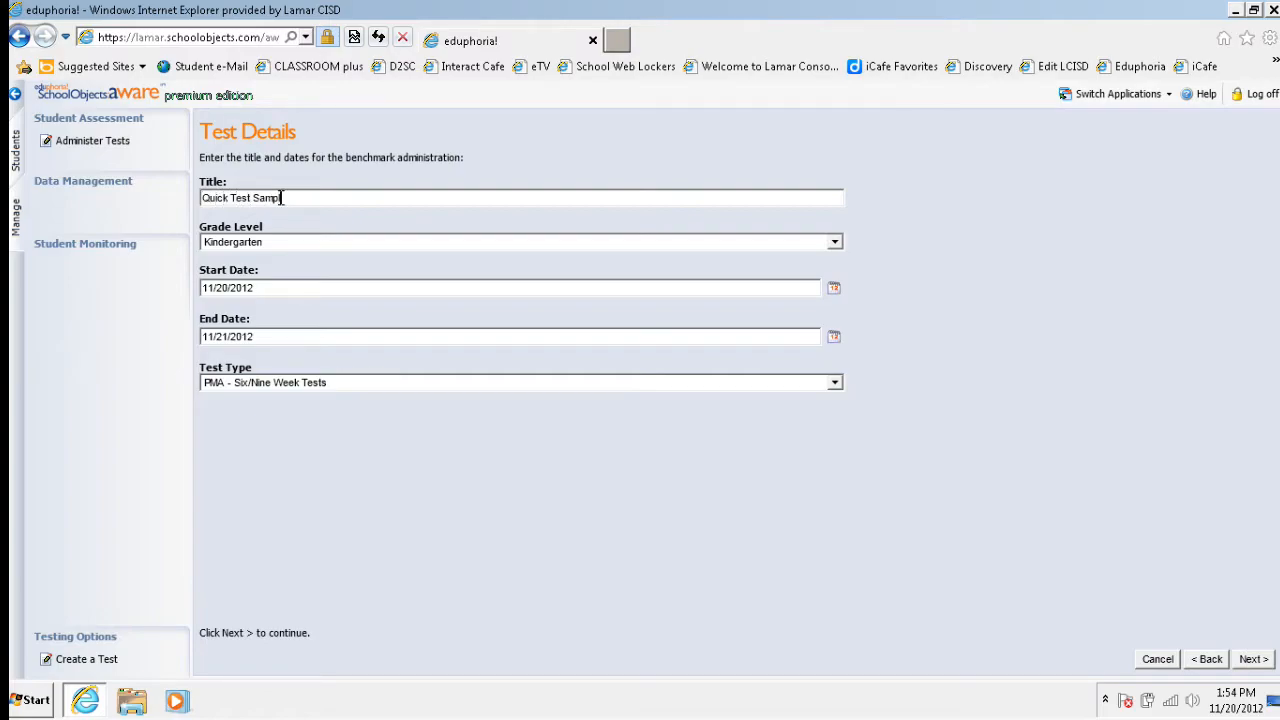
{"action": "left_click", "coordinate": [834, 241]}
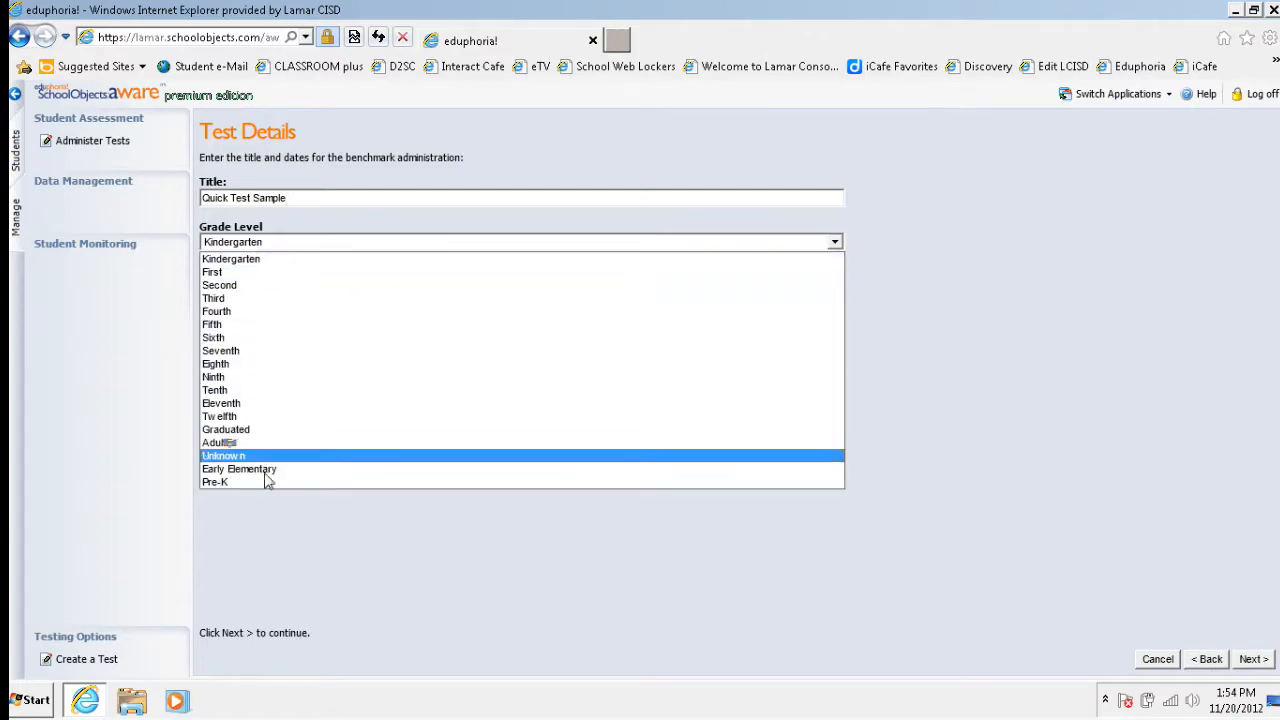
{"action": "left_click", "coordinate": [214, 481]}
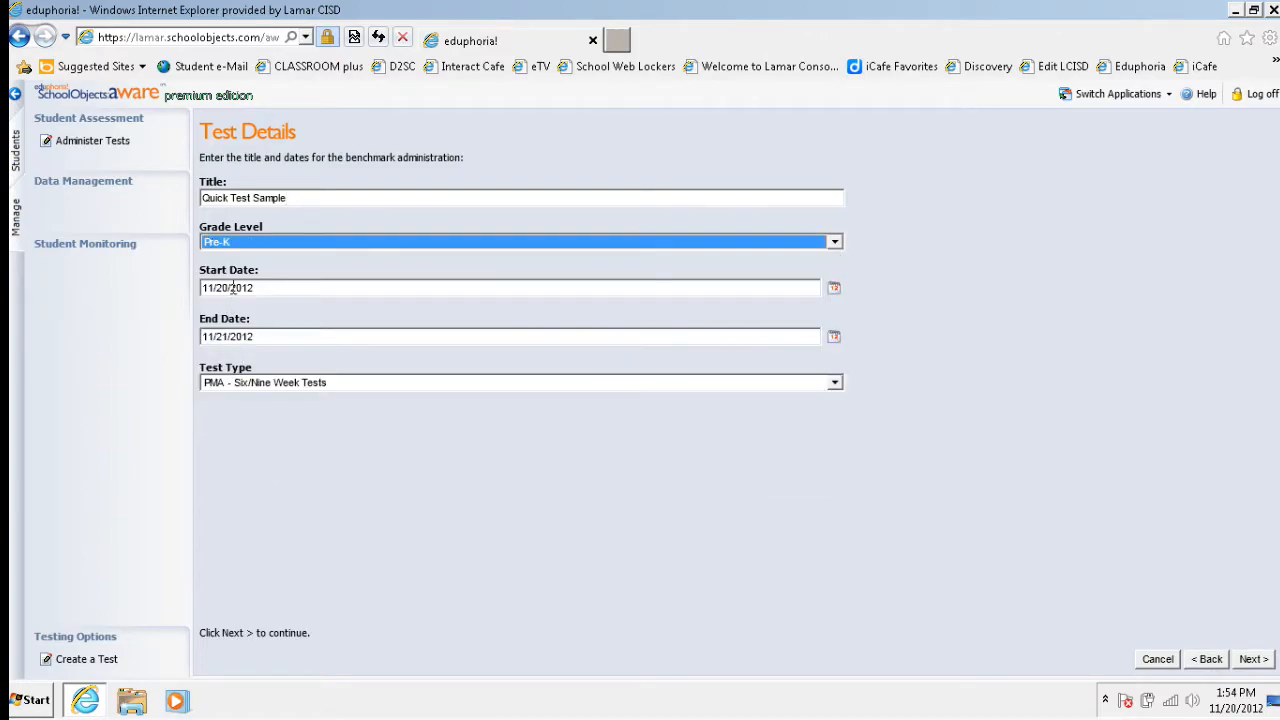